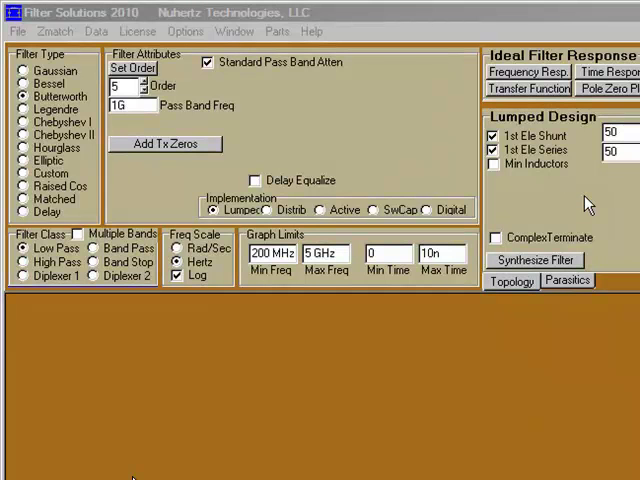
mouse_move(72, 128)
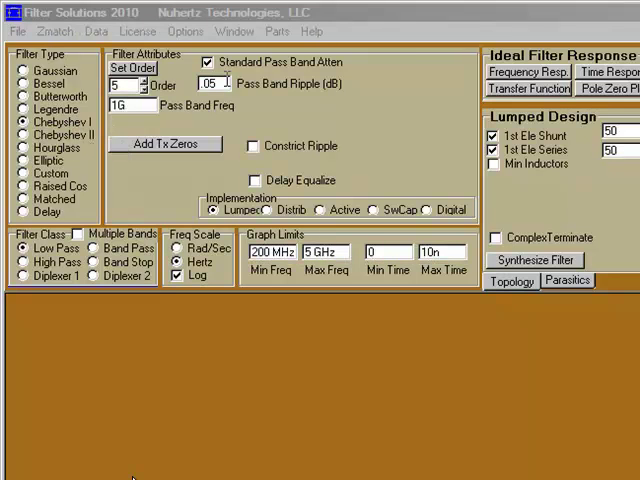
mouse_move(210, 84)
type("1")
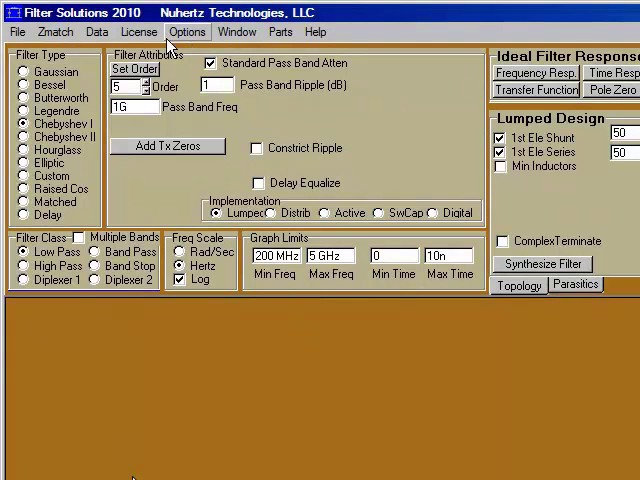
left_click(188, 32)
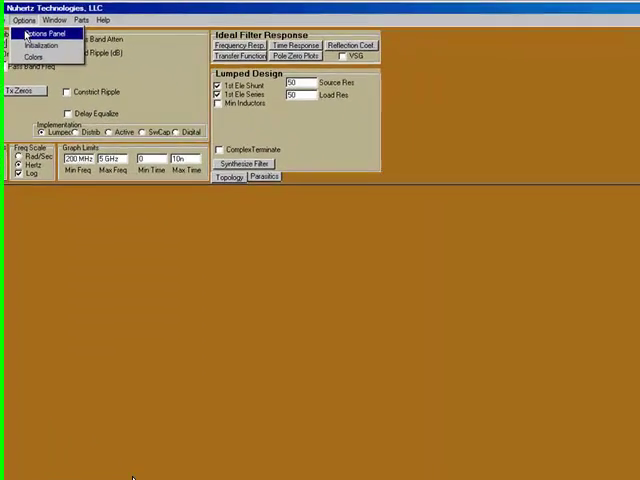
left_click(40, 32)
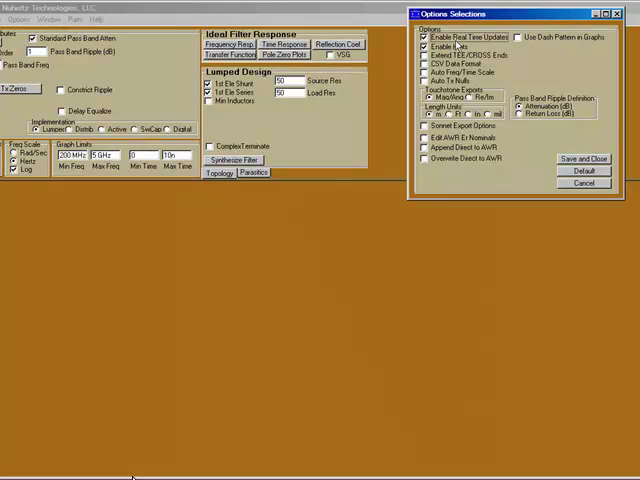
mouse_move(460, 44)
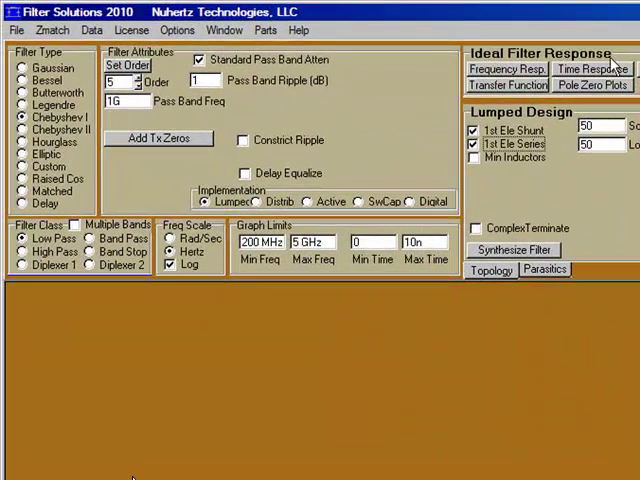
mouse_move(550, 172)
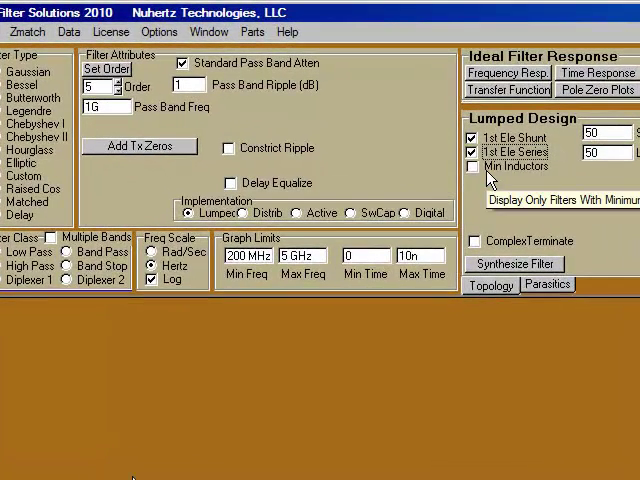
Synthesize the 5th-order Chebyshev I low-pass with the Min Inductors circuit form
left_click(474, 166)
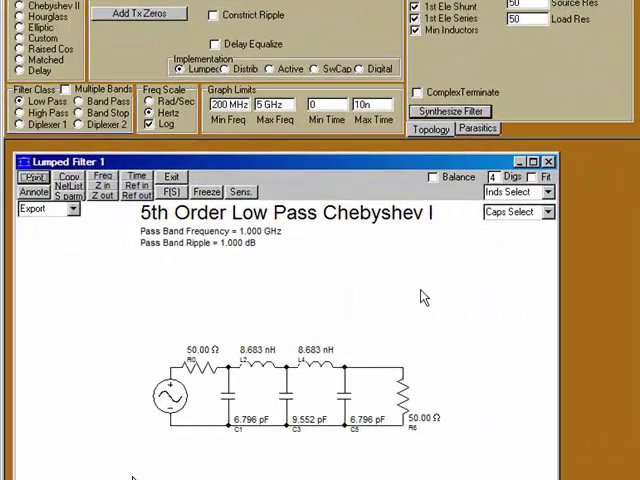
mouse_move(450, 368)
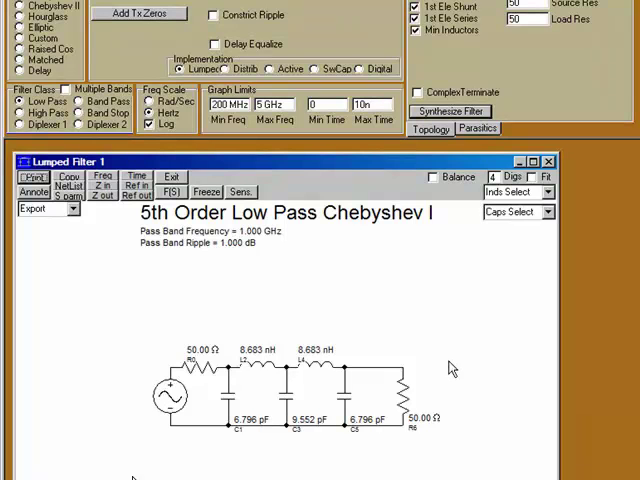
mouse_move(232, 460)
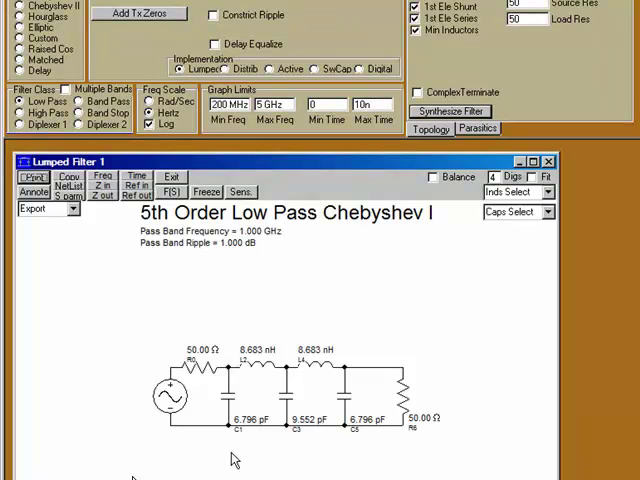
mouse_move(364, 452)
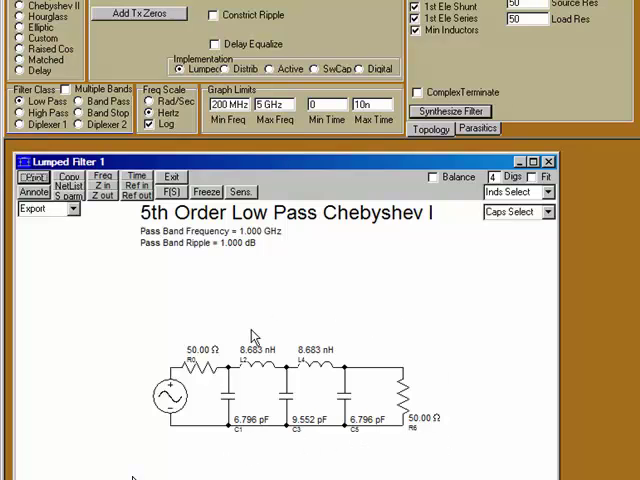
mouse_move(344, 322)
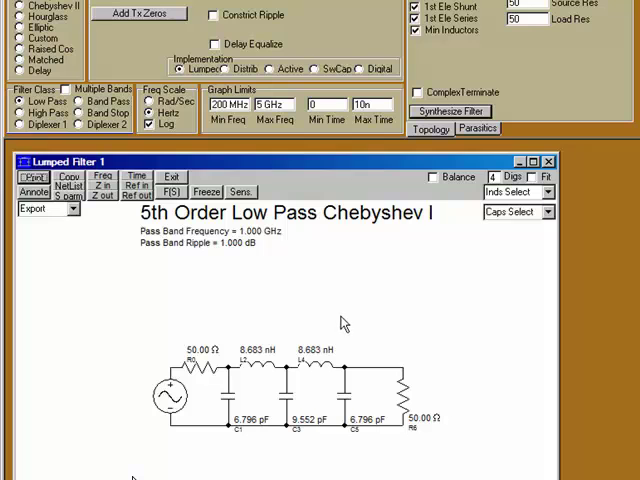
mouse_move(350, 312)
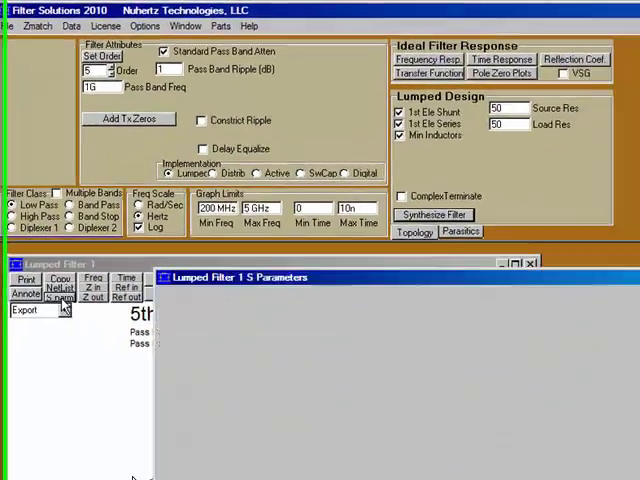
Place the Lumped Filter 1 S Parameters window beside the schematic window
left_click(434, 216)
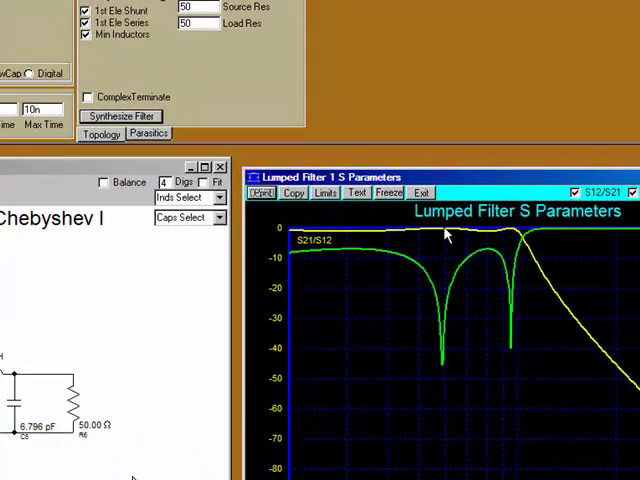
mouse_move(610, 368)
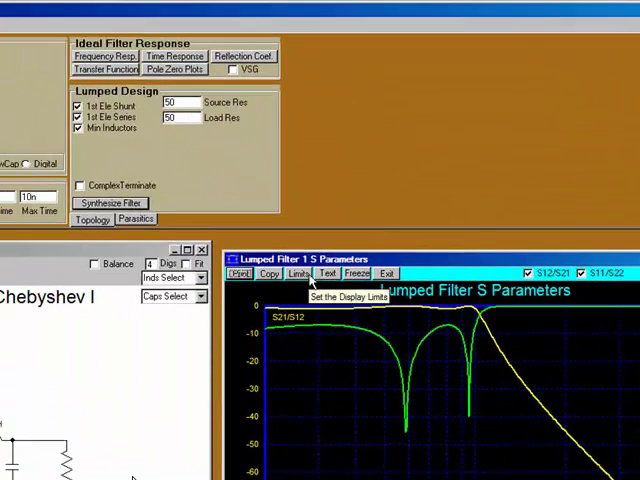
Set graph limits Max 0 and Min -50 dB for S21/S12 and S11/S22
left_click(300, 272)
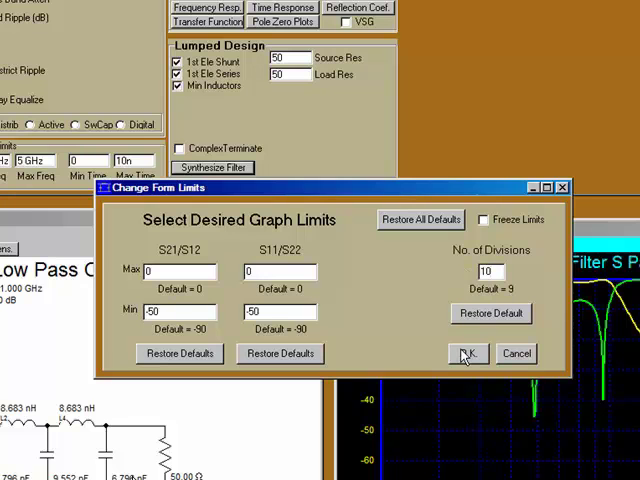
left_click(468, 352)
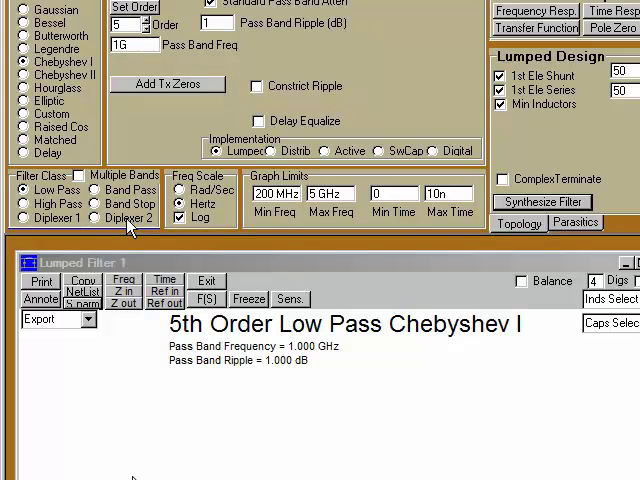
Change the filter class and raise the graph Min Freq from 200 MHz to 500 MHz
left_click(26, 204)
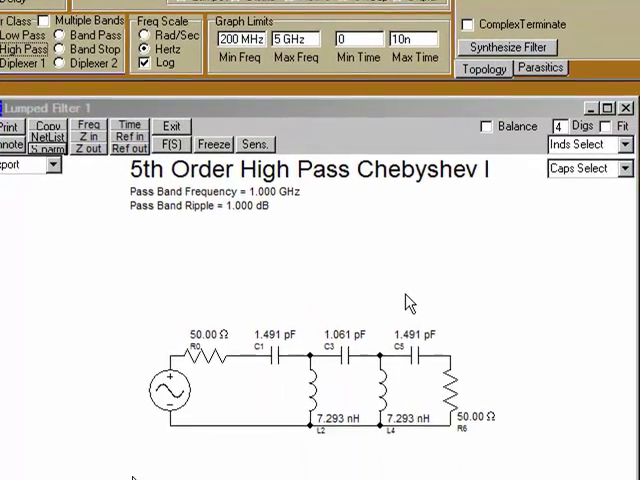
mouse_move(344, 454)
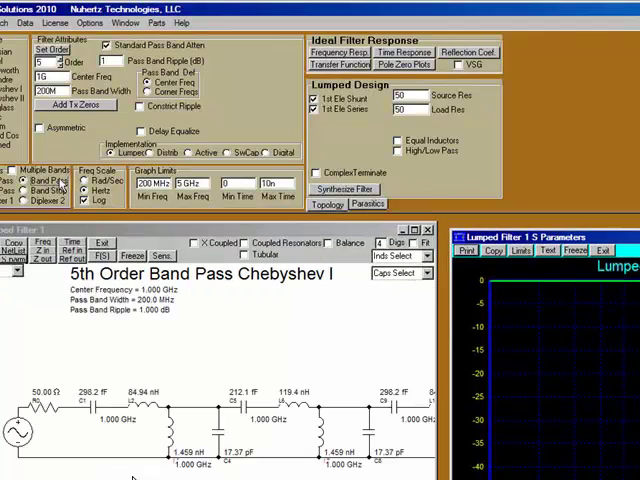
mouse_move(430, 348)
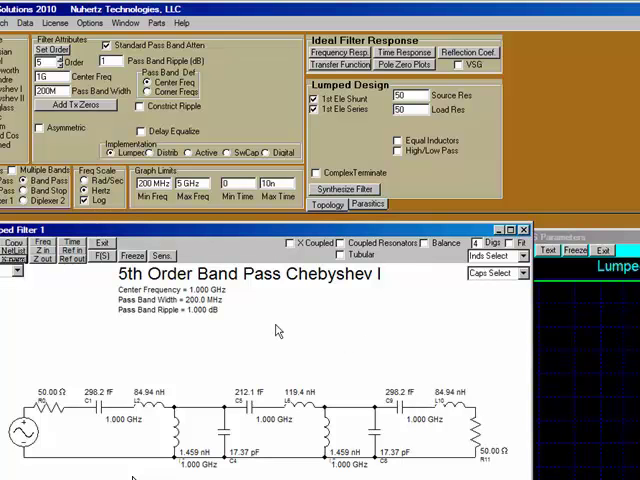
mouse_move(112, 364)
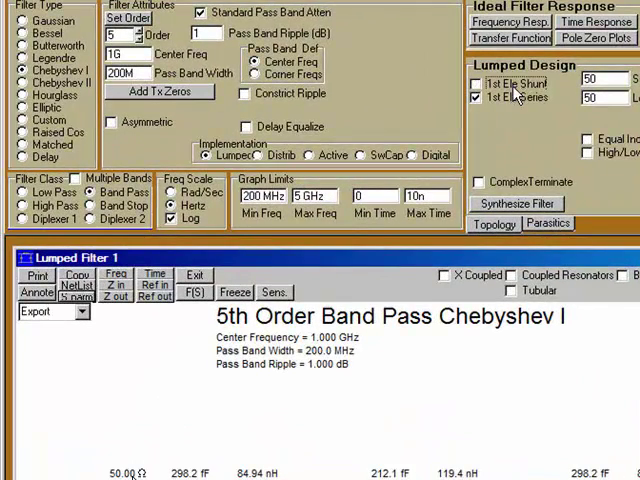
mouse_move(520, 440)
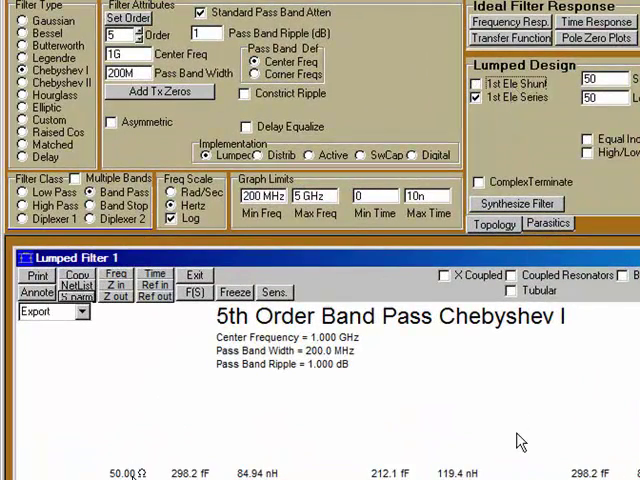
mouse_move(448, 456)
type("5")
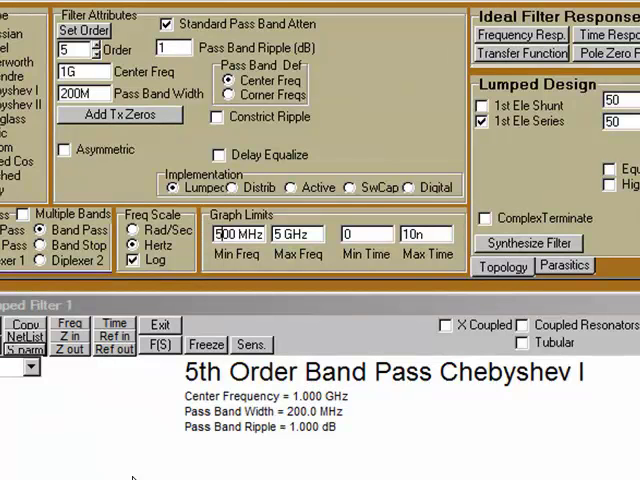
left_click(290, 234)
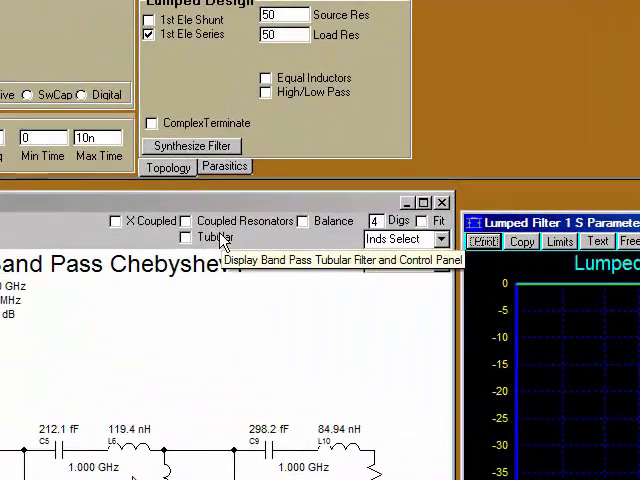
Realize the band-pass as a Tubular design and show its S-parameter response around 1 GHz
left_click(188, 222)
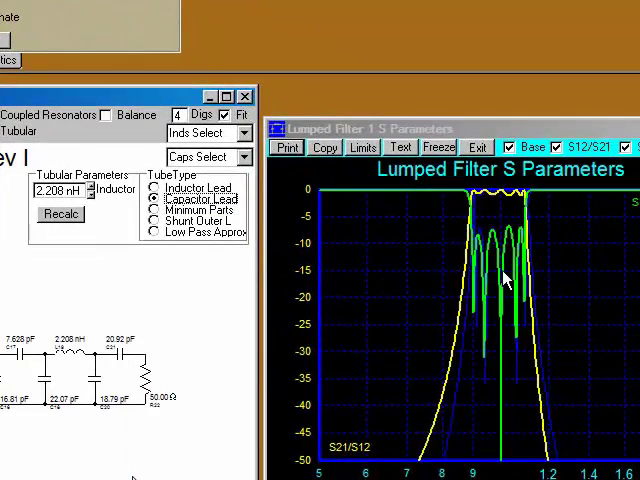
mouse_move(544, 402)
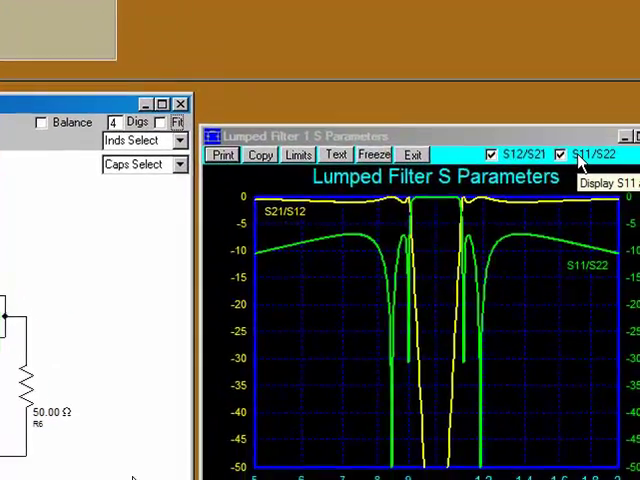
Show the S11/S22 reflection curves alongside S12/S21 for the band-stop variant
left_click(568, 154)
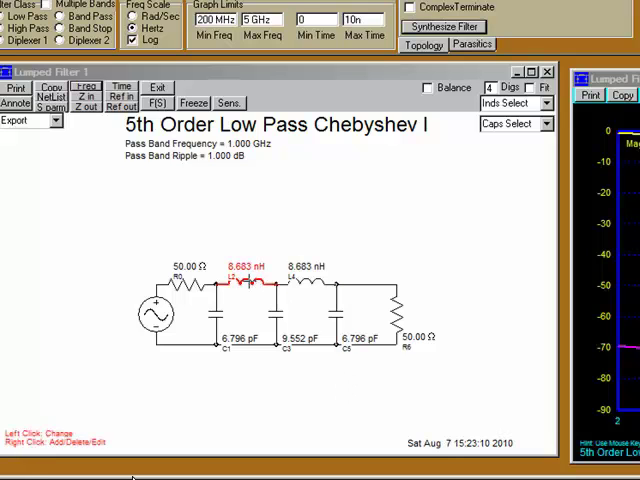
Bring up the Inds Select standard inductor value options for the low-pass design
left_click(336, 304)
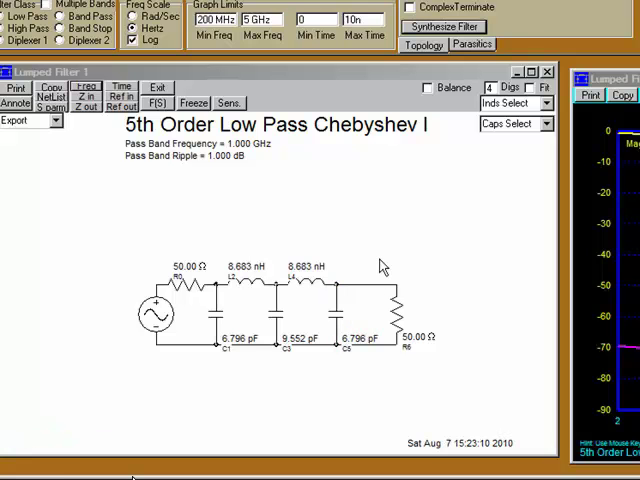
mouse_move(370, 248)
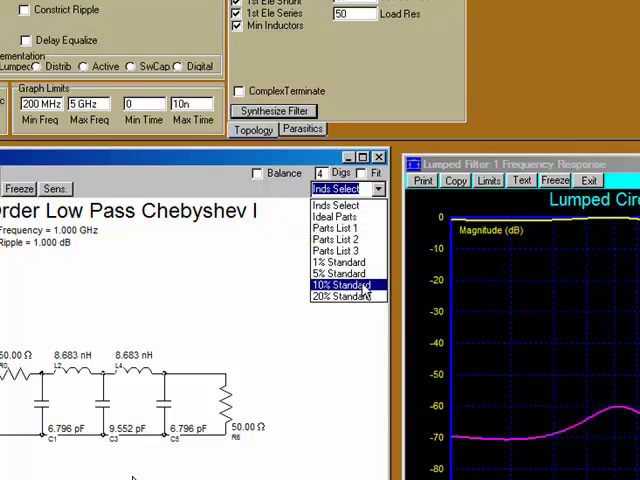
Round inductors and capacitors to 10% Standard values, giving 8.200 nH inductors
left_click(342, 266)
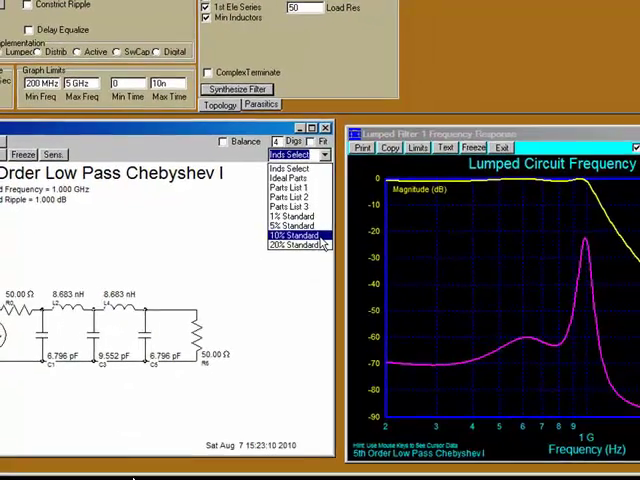
left_click(292, 236)
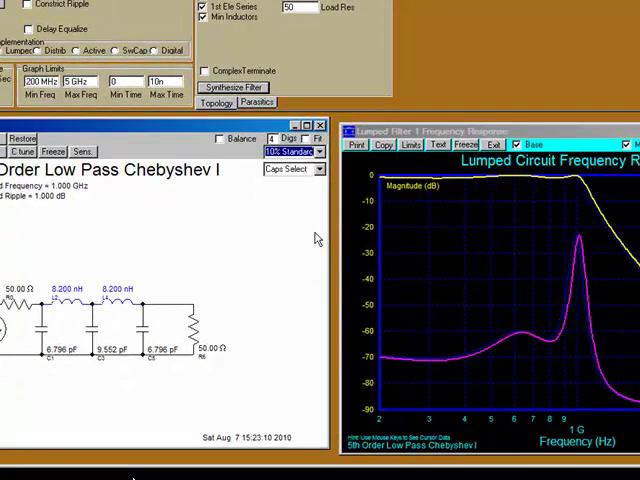
mouse_move(138, 288)
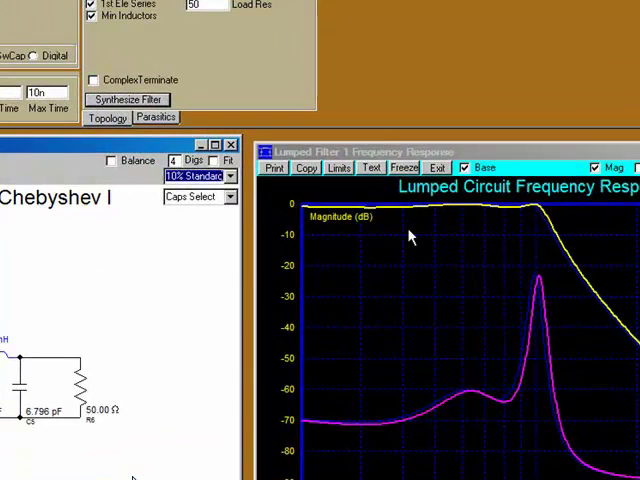
mouse_move(524, 234)
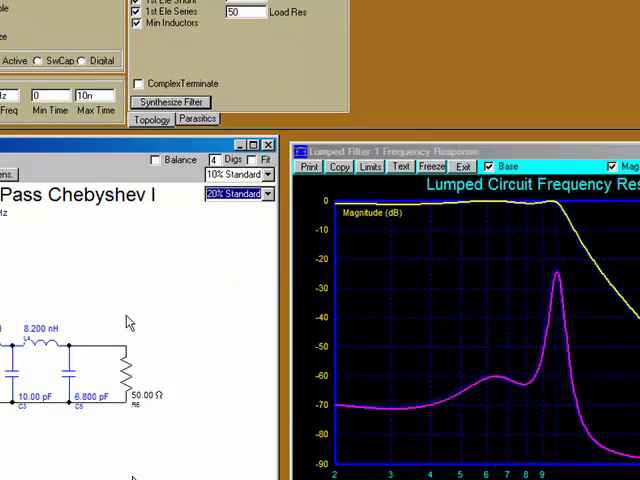
mouse_move(210, 126)
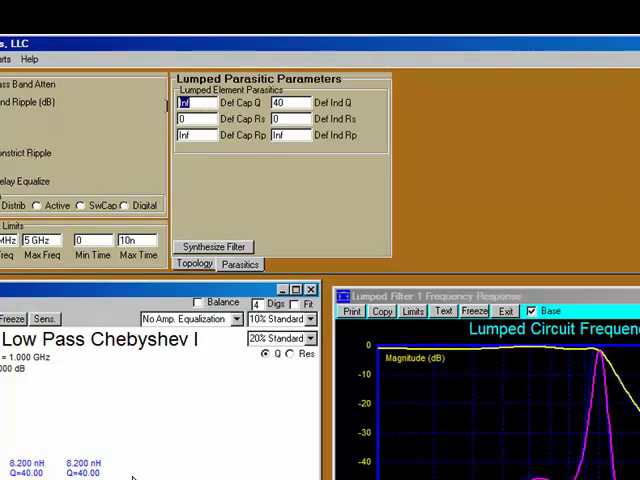
Set parasitics Def Cap Q to 120 and Def Ind Rs to 2
type("120")
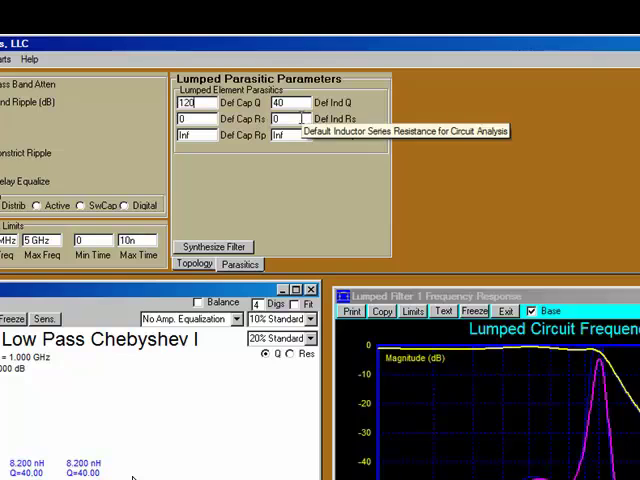
left_click(292, 118)
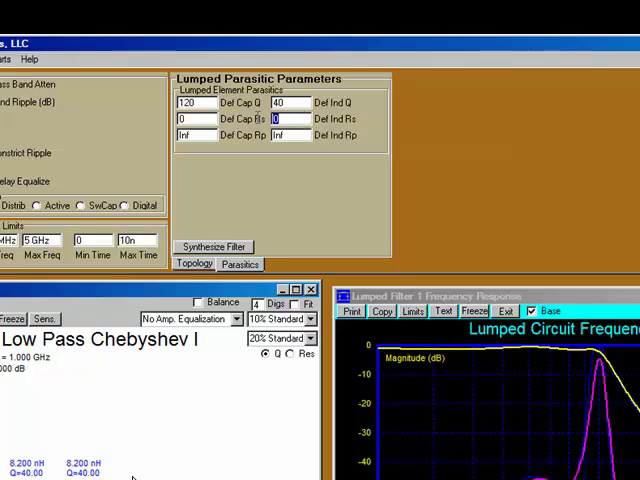
type("2")
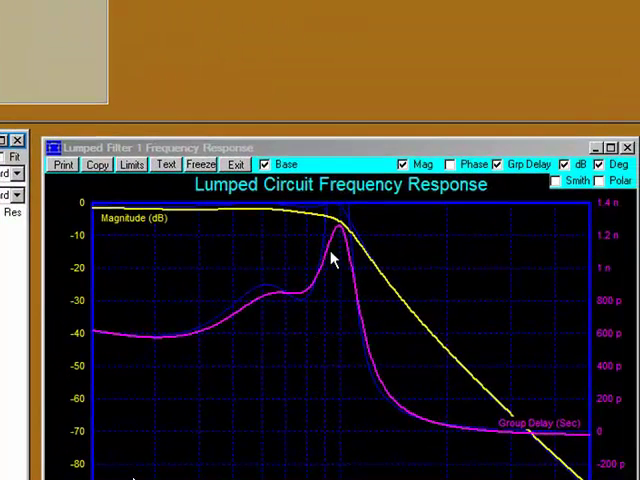
mouse_move(350, 228)
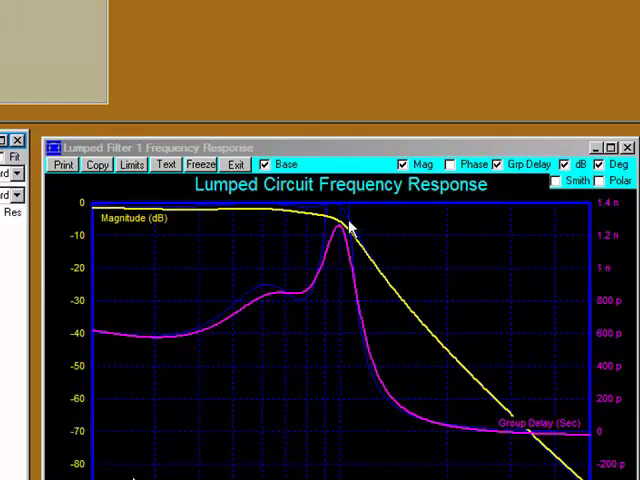
mouse_move(342, 204)
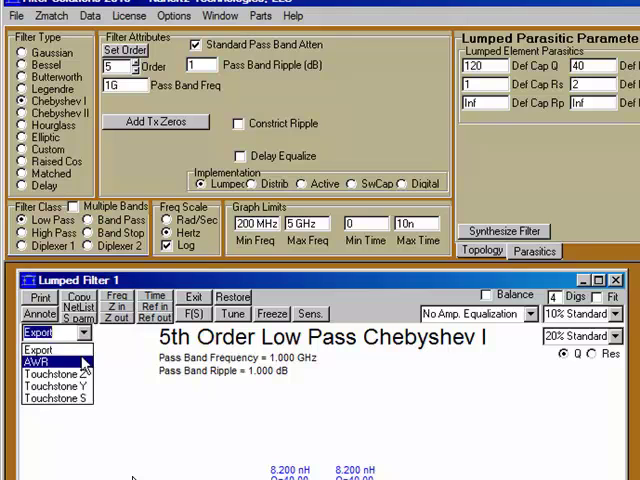
Export the low-pass filter's response in Touchstone format
left_click(54, 372)
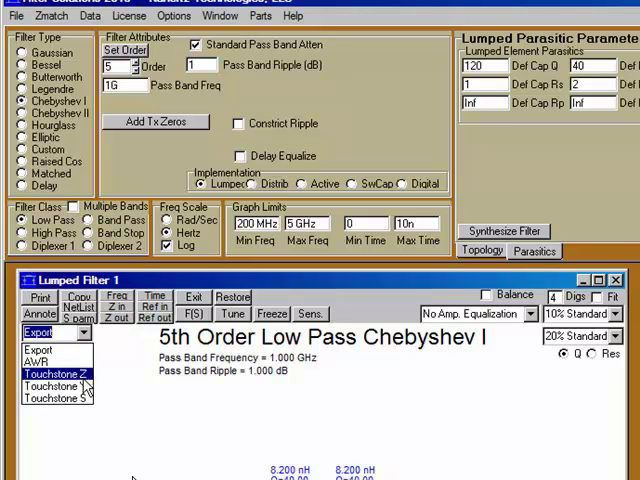